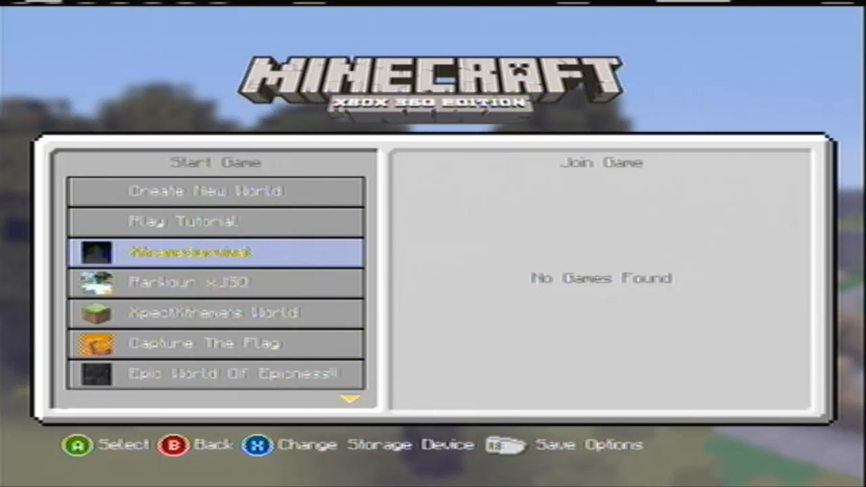
Inject the Nuketown save package with this profile, overwriting the existing copy on the drive
scroll(down, 3)
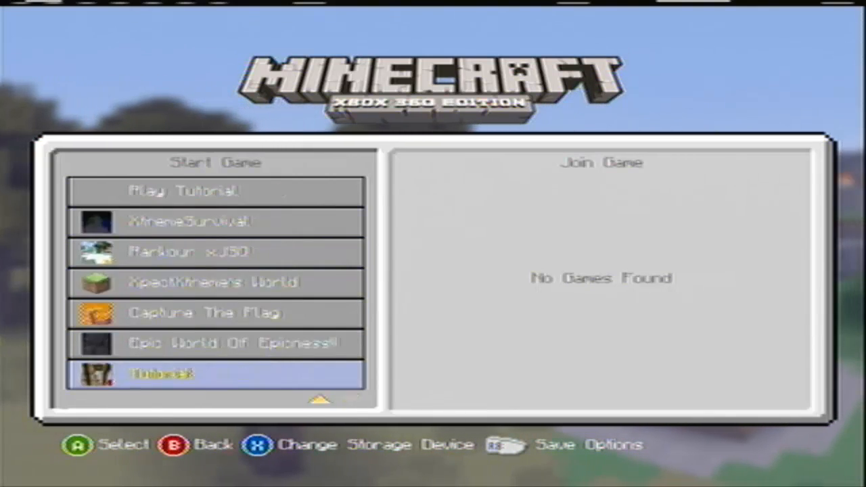
scroll(down, 3)
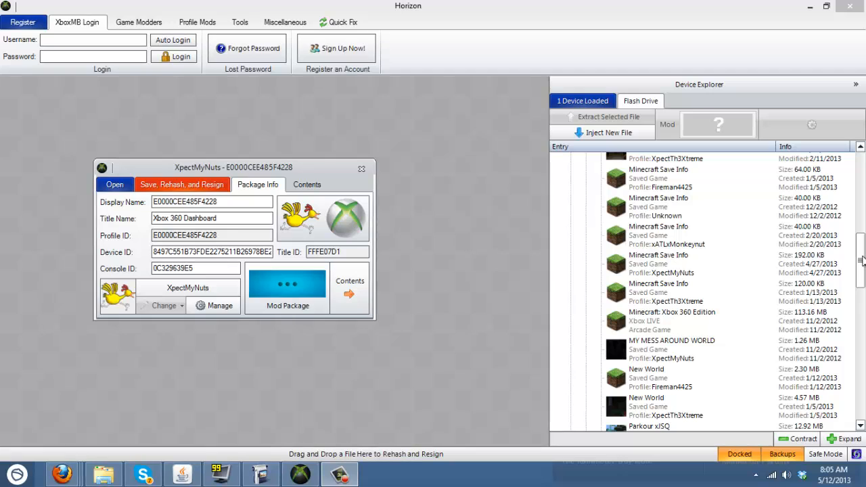
scroll(down, 3)
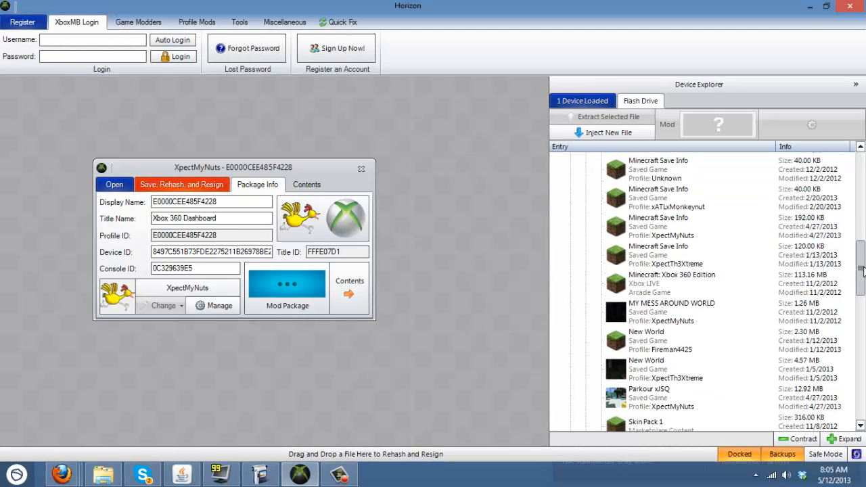
scroll(down, 3)
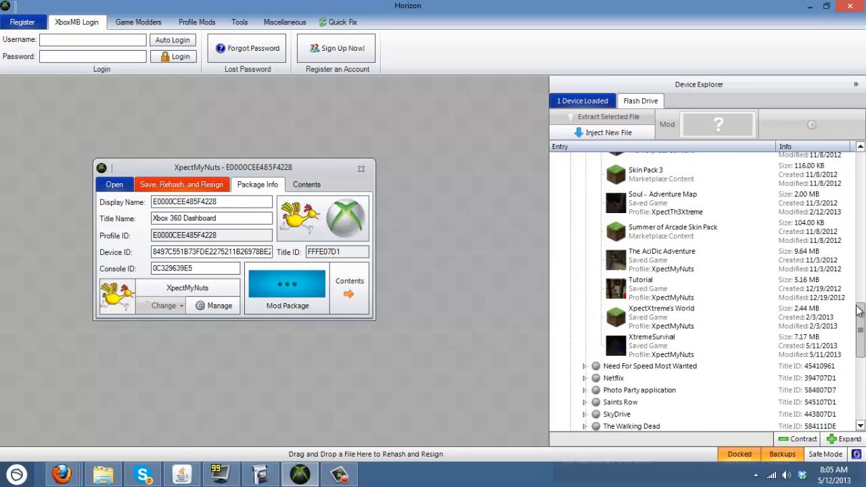
scroll(up, 3)
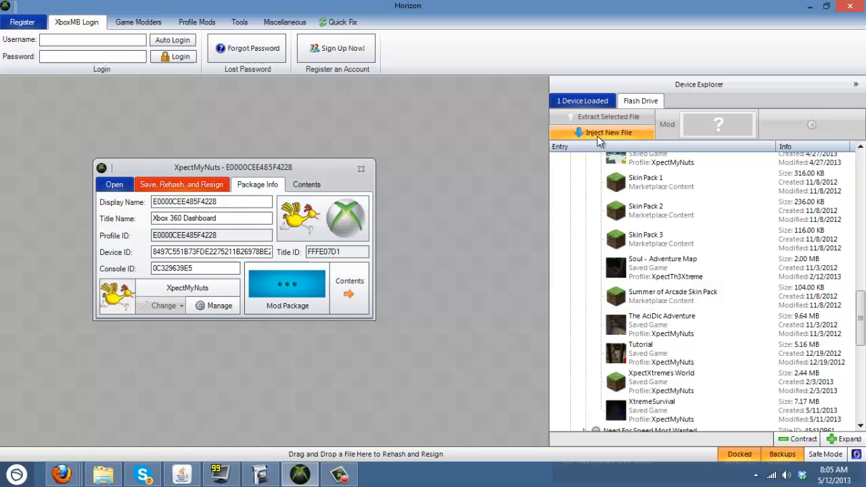
click(602, 132)
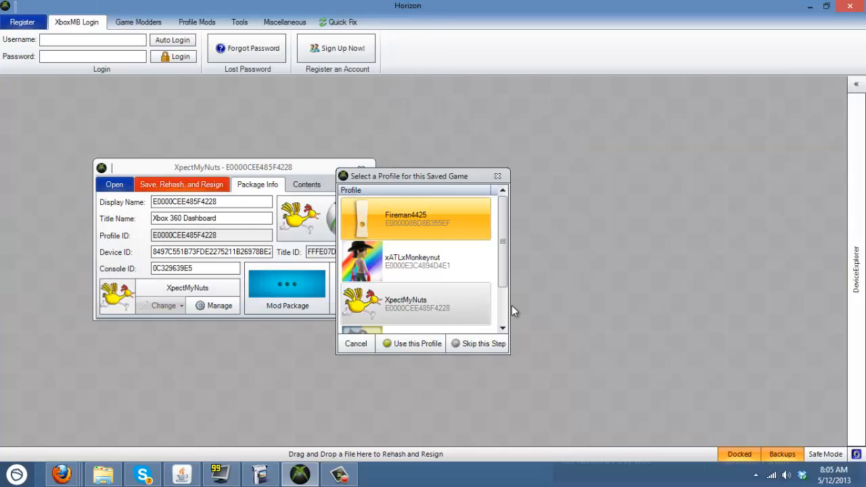
click(410, 343)
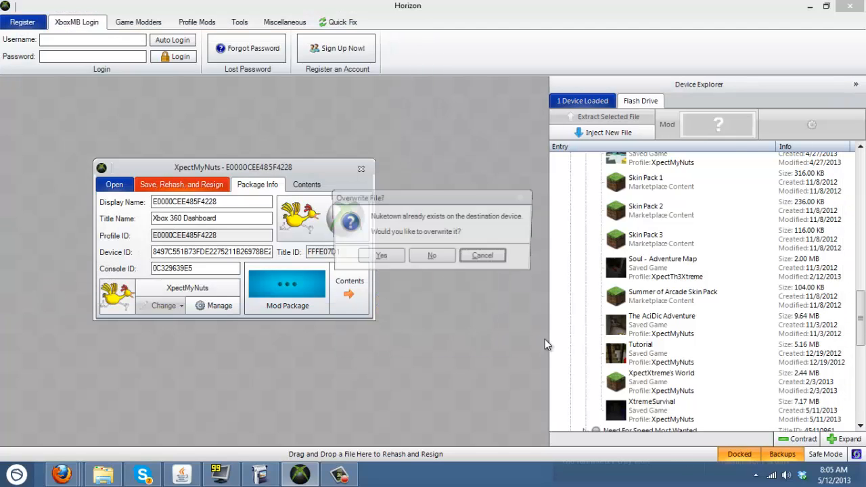
click(381, 255)
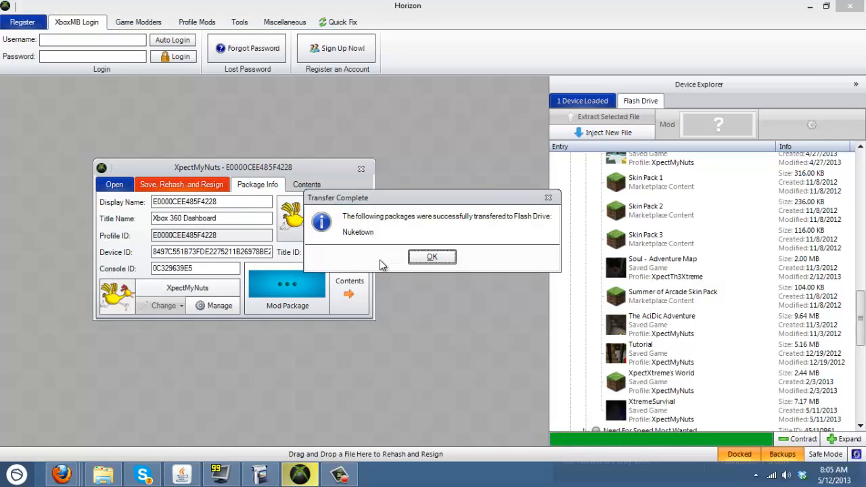
click(432, 257)
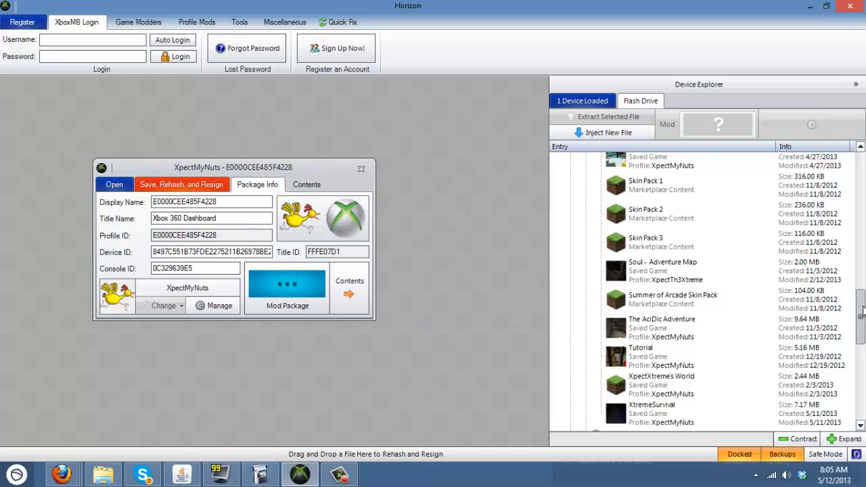
Open the Minecraft 'Capture The Flag' save from Device Explorer to show its package info
scroll(up, 3)
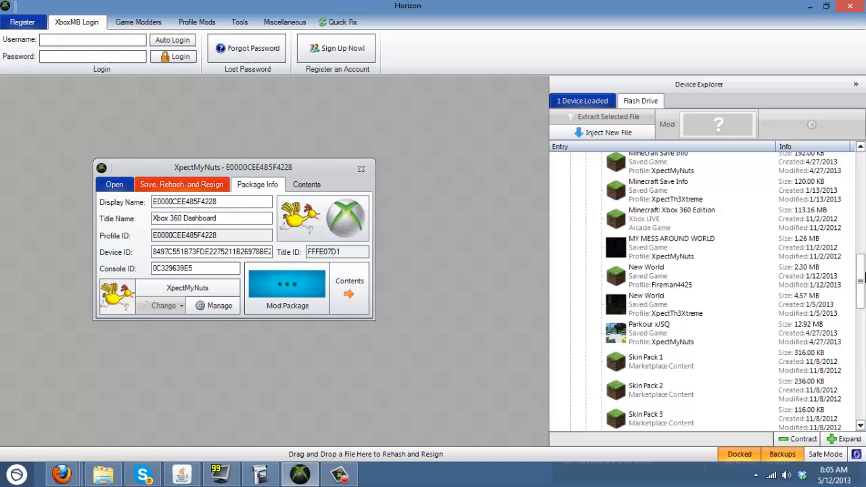
scroll(up, 3)
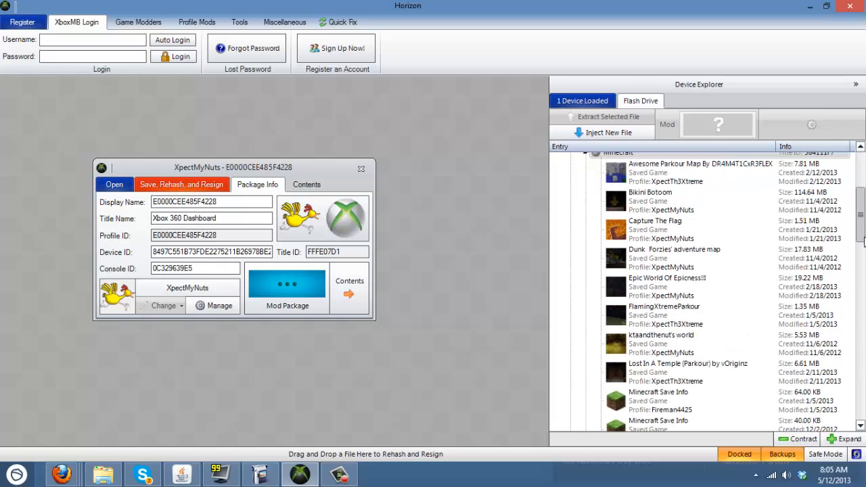
scroll(up, 3)
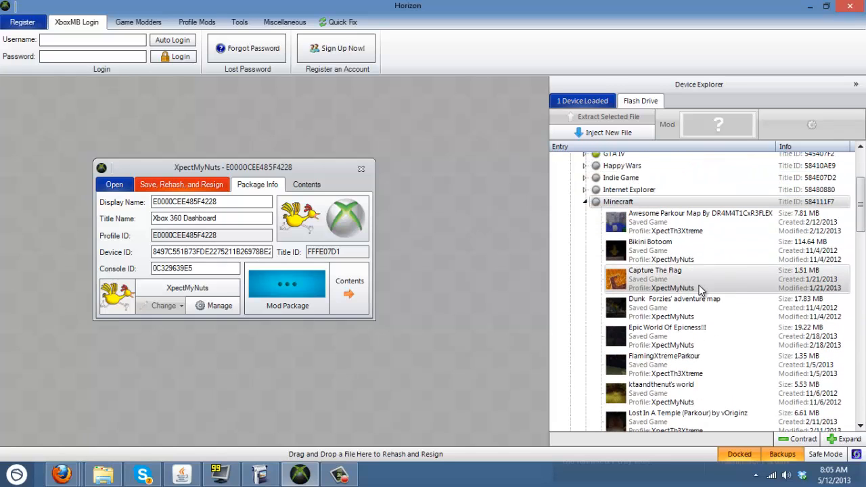
double_click(655, 270)
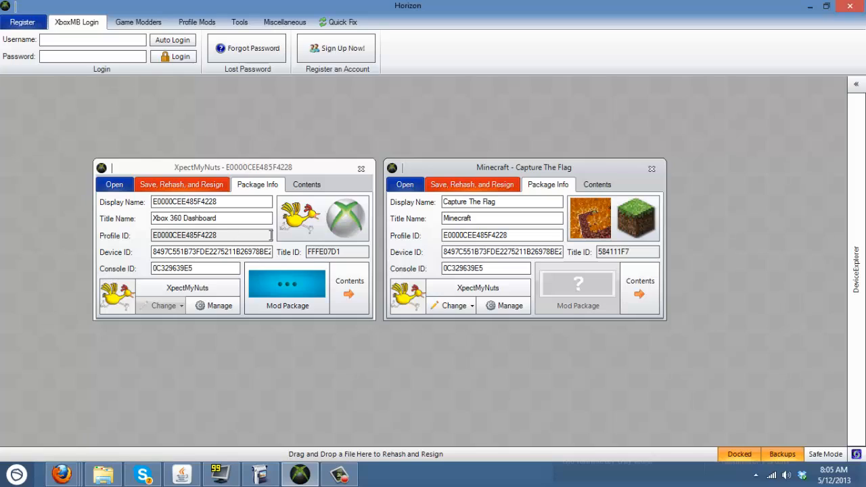
mouse_move(272, 237)
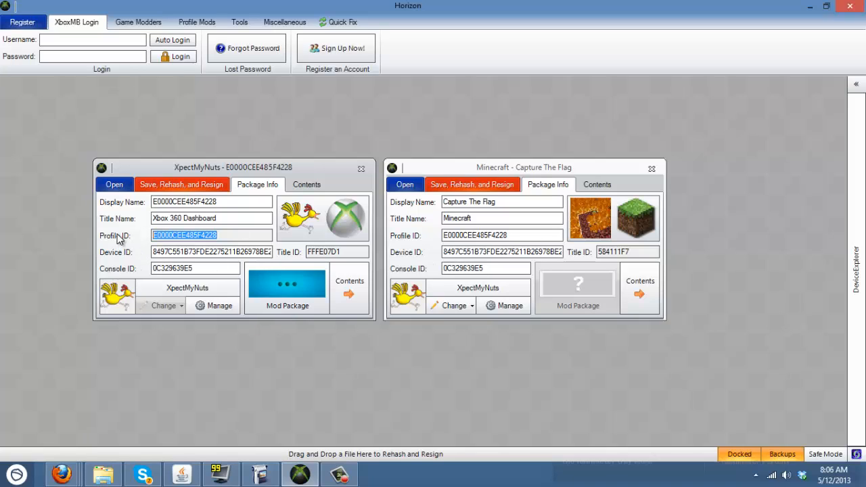
mouse_move(128, 270)
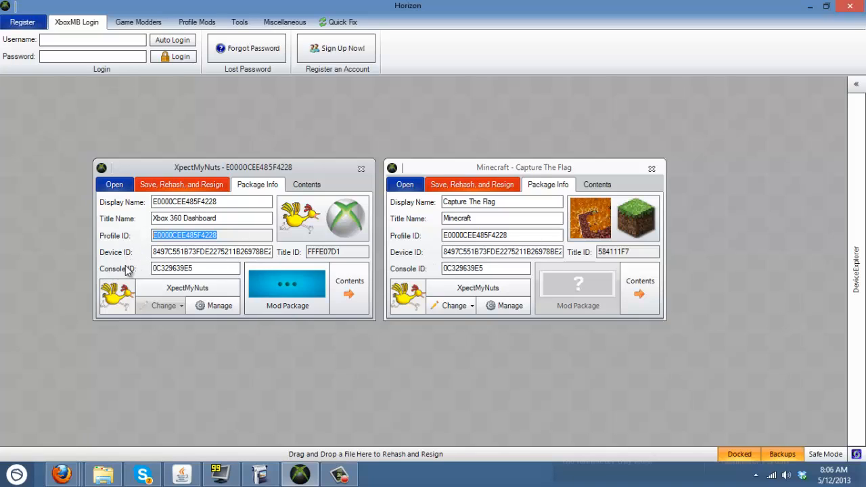
mouse_move(136, 265)
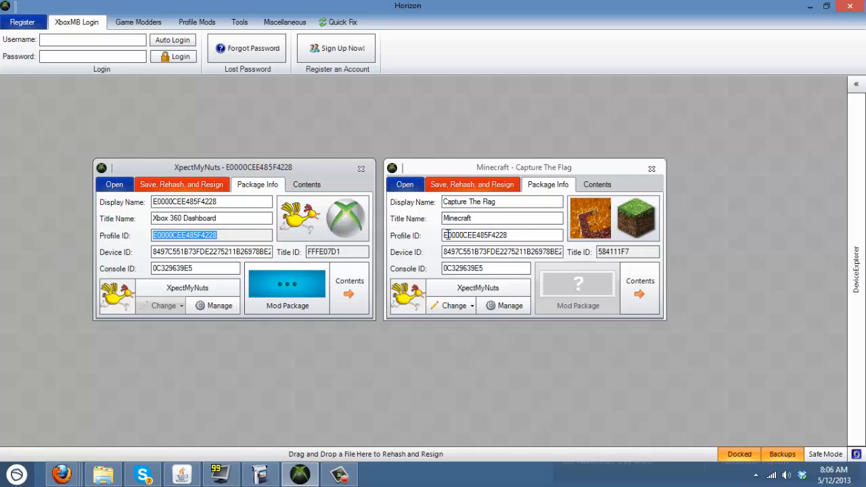
Replace the save's profile ID and copy the XpectMyNuts profile's device ID
triple_click(501, 235)
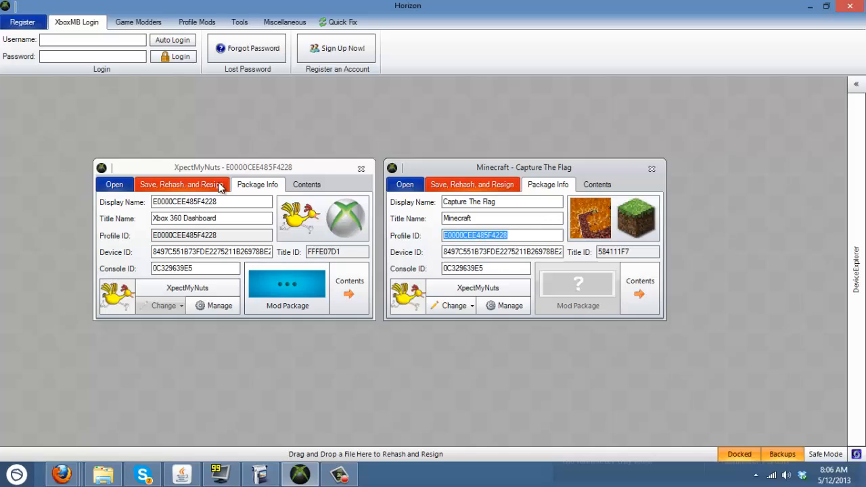
click(501, 201)
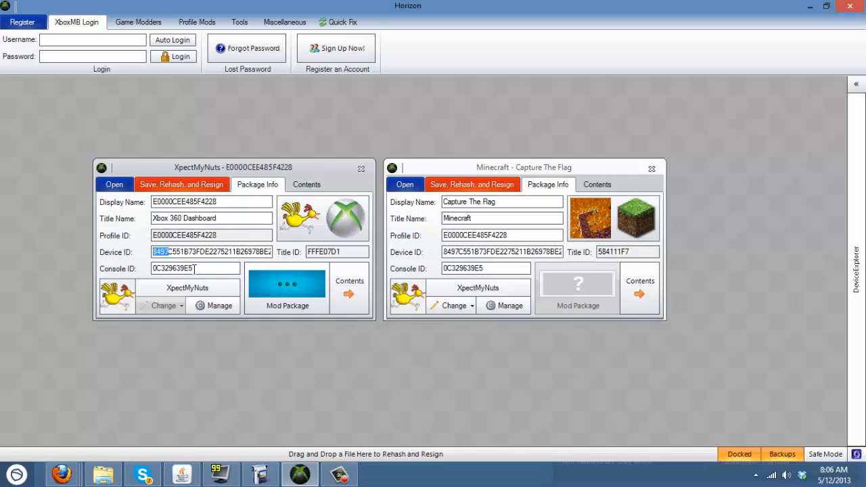
triple_click(195, 268)
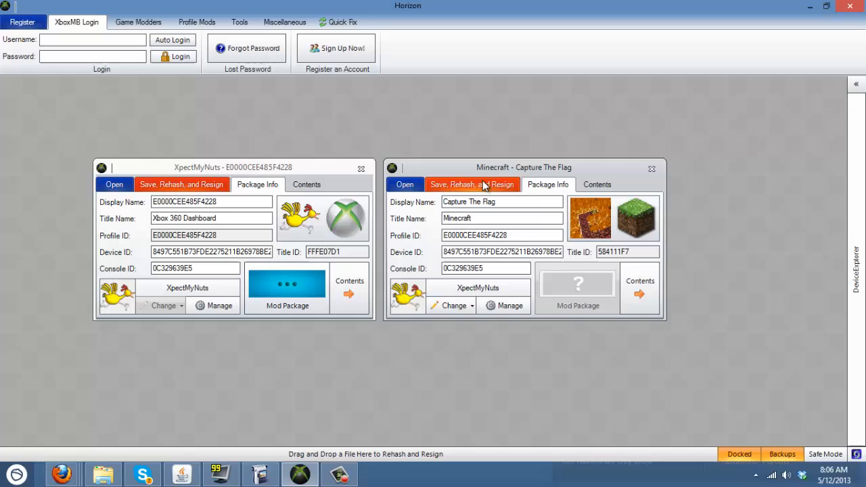
Save and resign Capture The Flag to the drive, then dismiss the confirmation
click(473, 184)
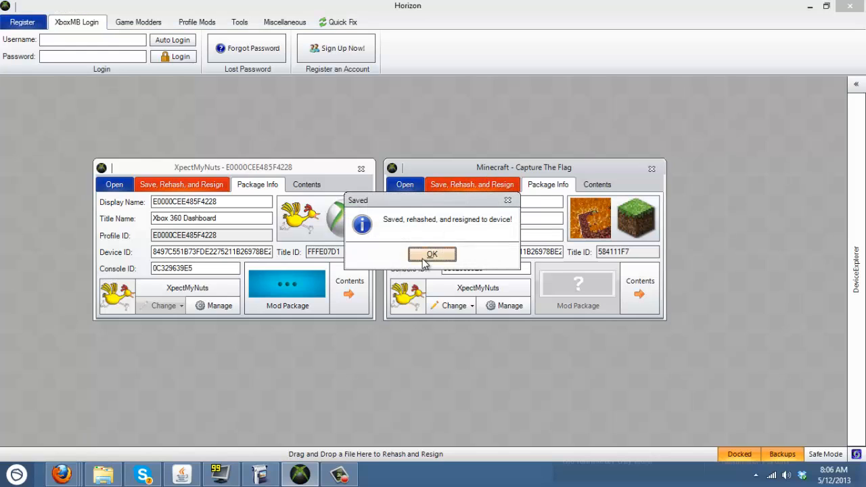
mouse_move(479, 198)
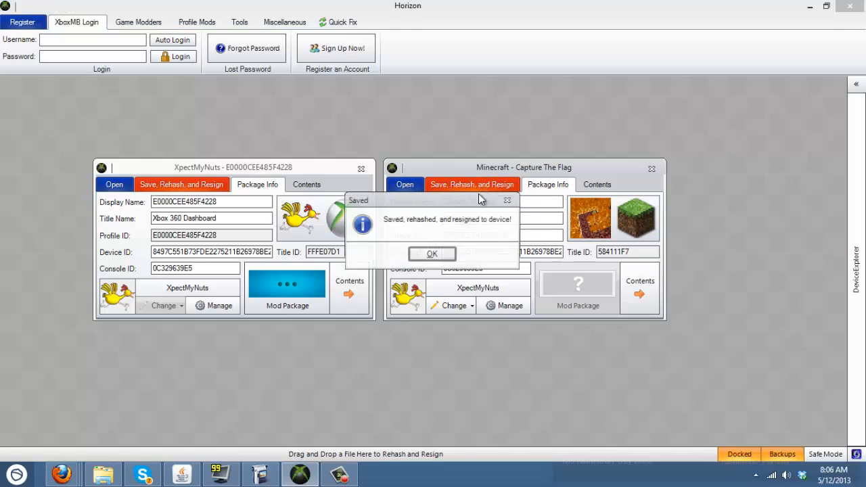
click(432, 254)
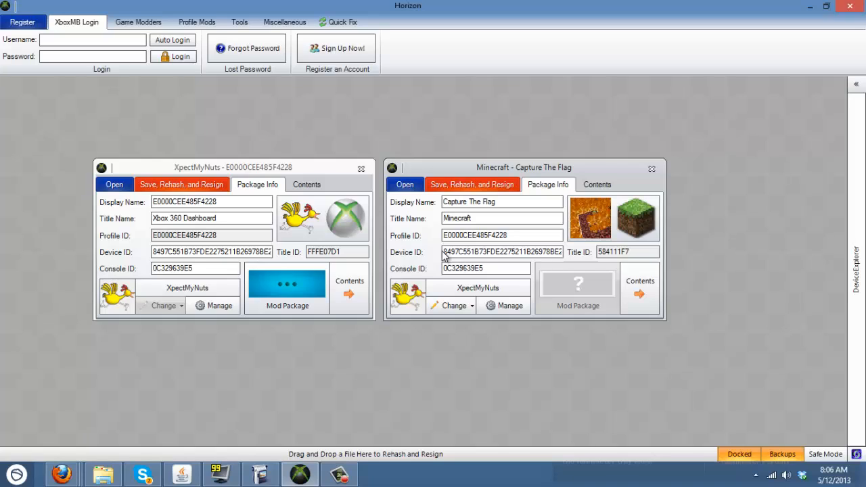
click(502, 235)
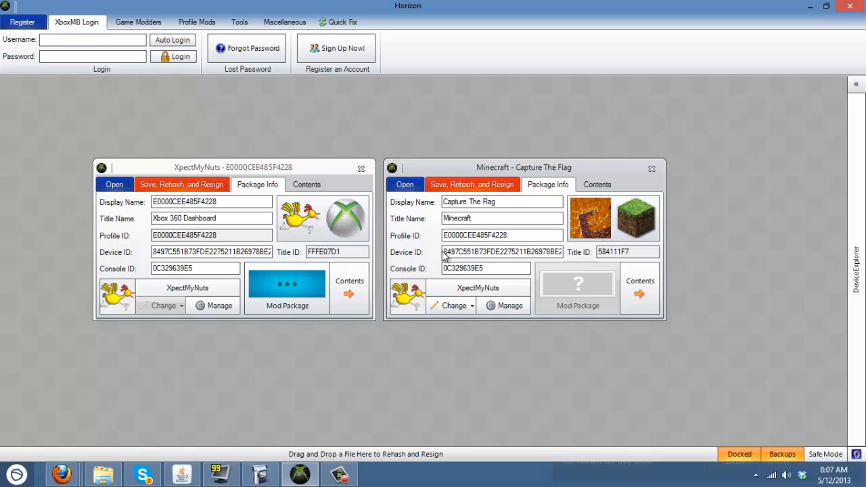
click(501, 235)
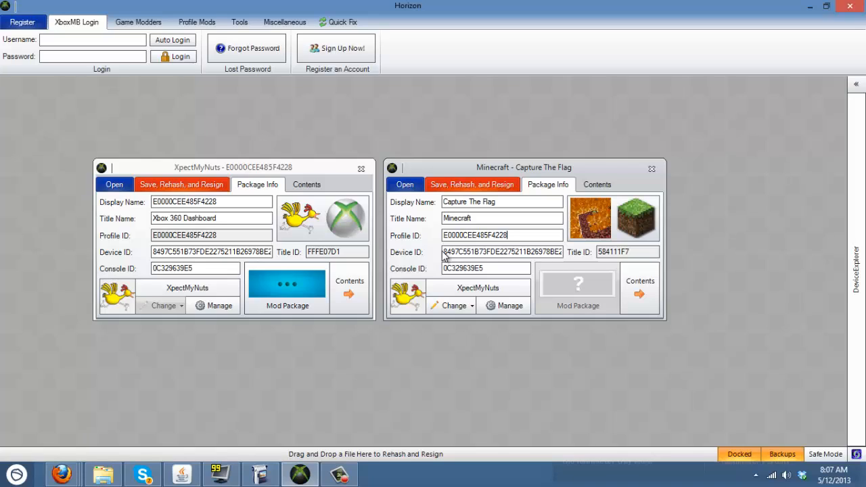